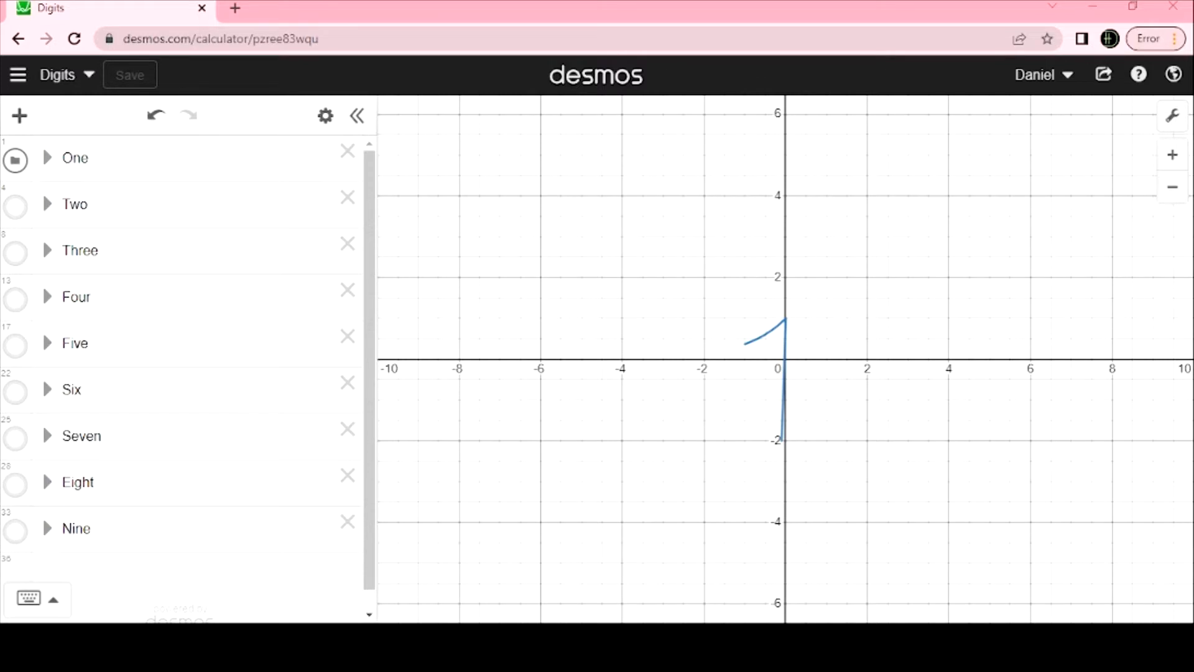
{"action": "mouse_move", "coordinate": [558, 508]}
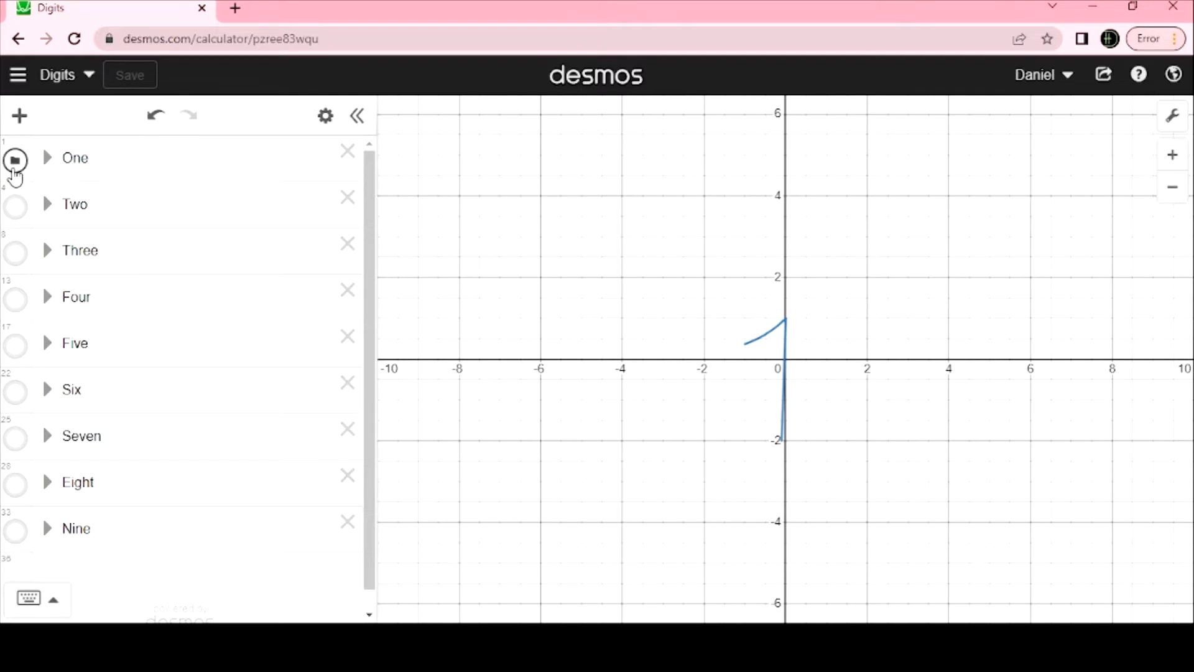
Hide the One and Two digit folders, and briefly show then hide Five
{"action": "left_click", "coordinate": [15, 204]}
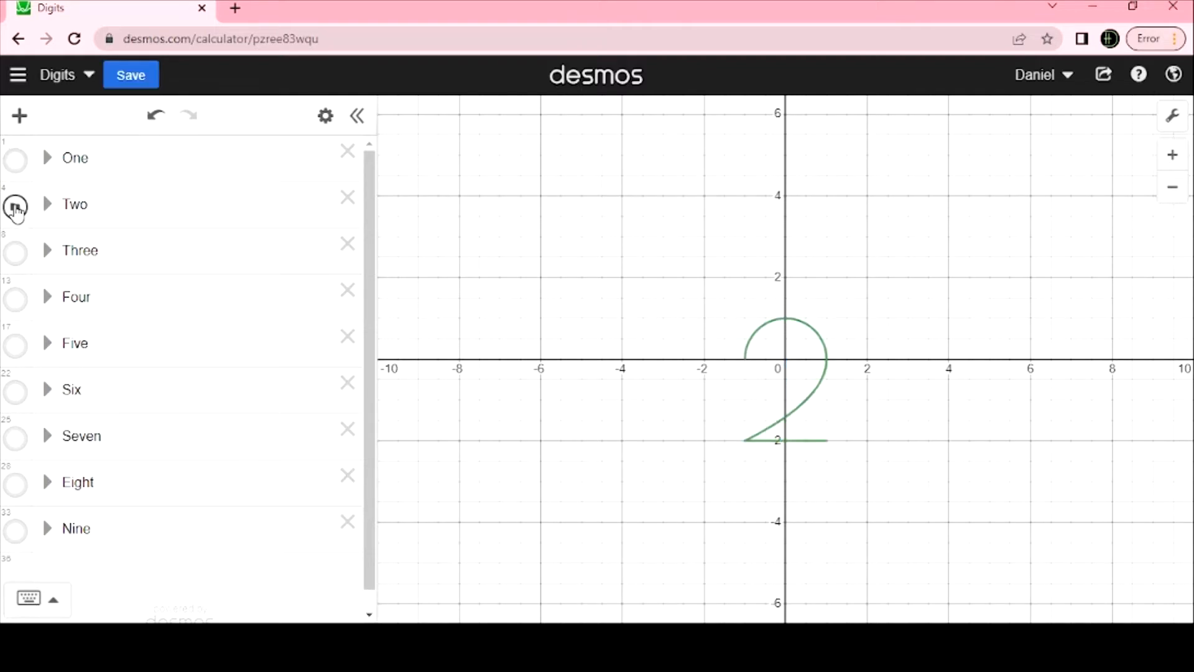
{"action": "left_click", "coordinate": [15, 204]}
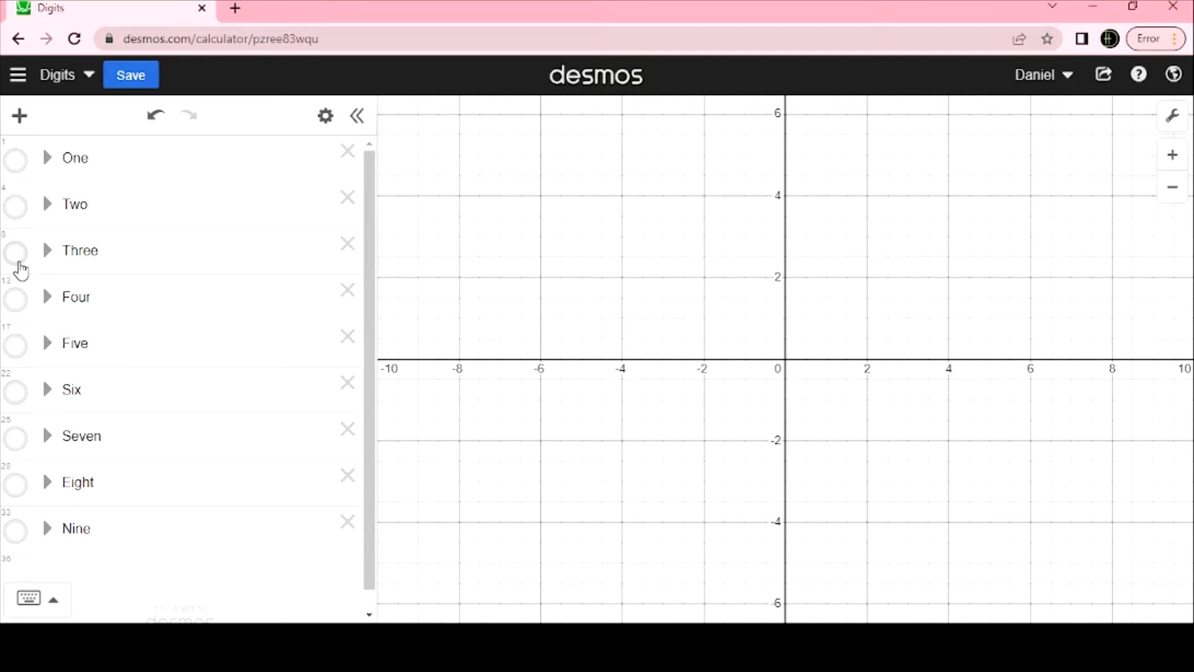
{"action": "mouse_move", "coordinate": [25, 301]}
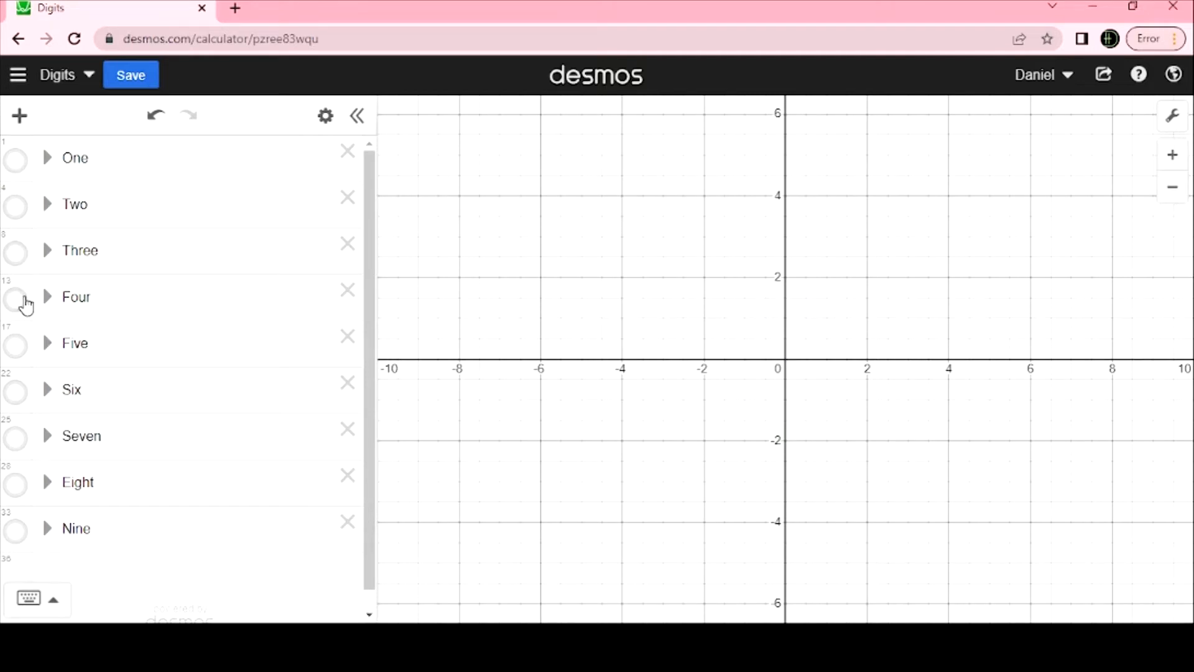
{"action": "mouse_move", "coordinate": [25, 342]}
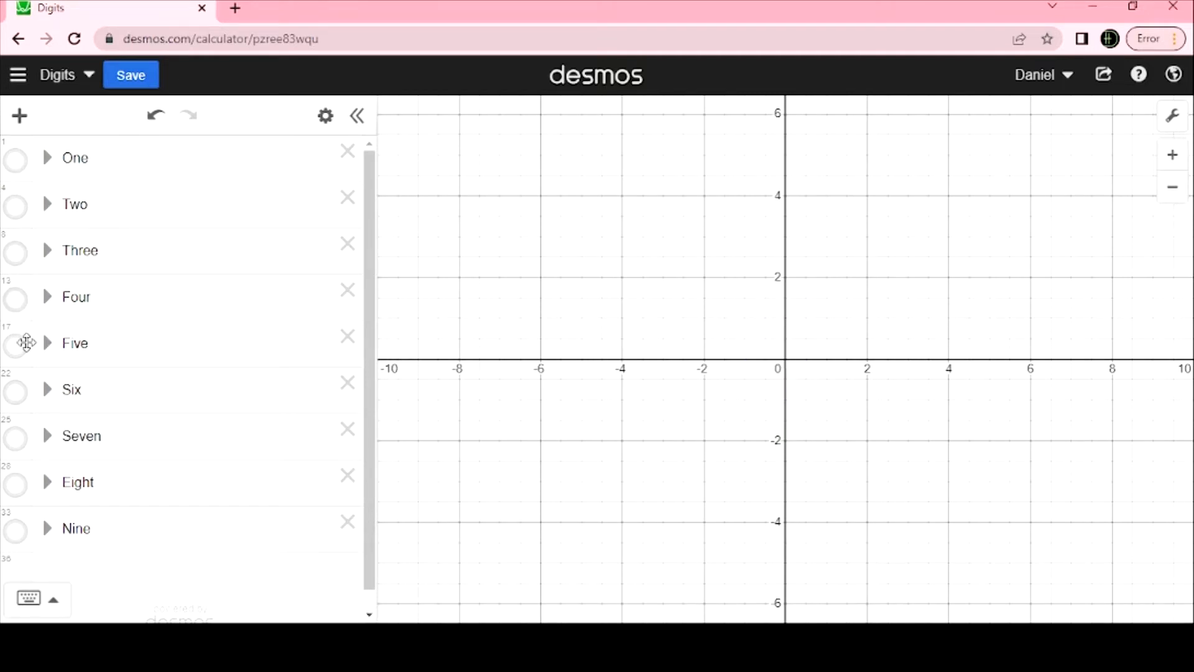
{"action": "left_click", "coordinate": [15, 343]}
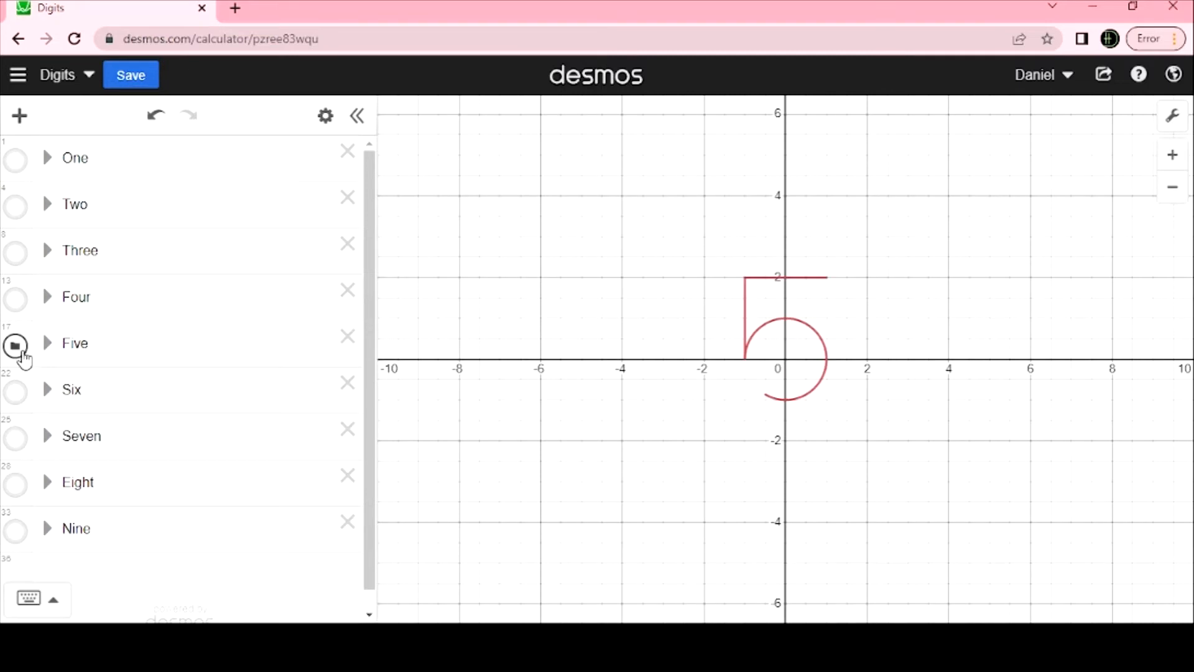
{"action": "left_click", "coordinate": [15, 344]}
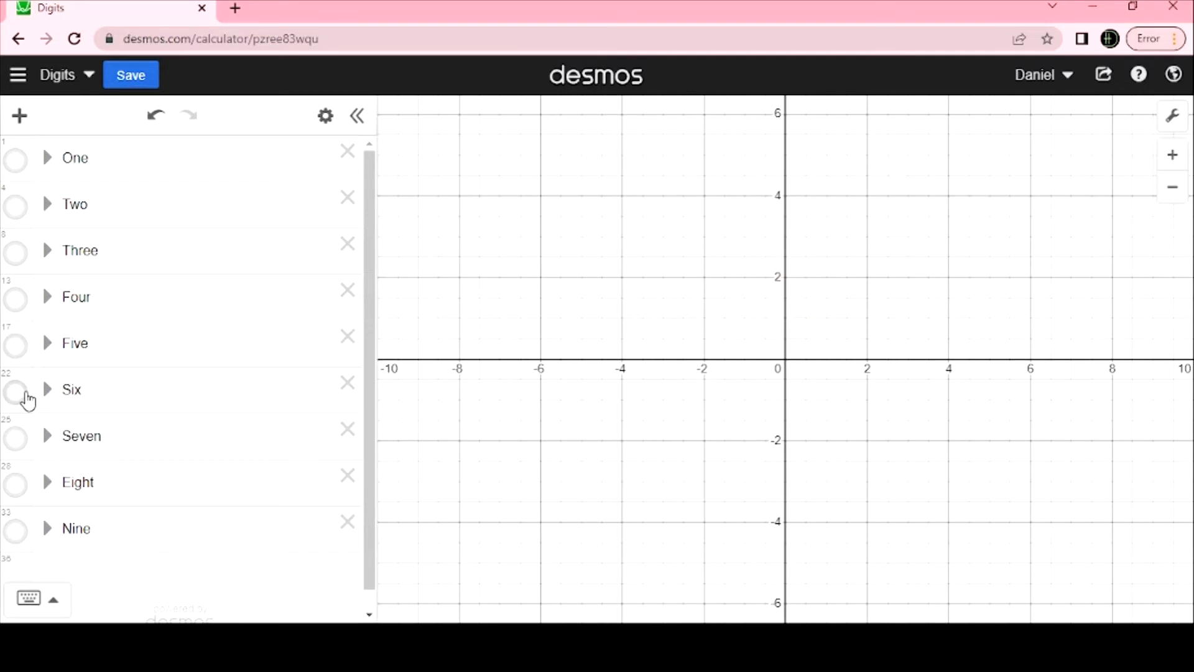
Show the Six folder and expand it to view its square-root curve and circle equations
{"action": "left_click", "coordinate": [15, 392]}
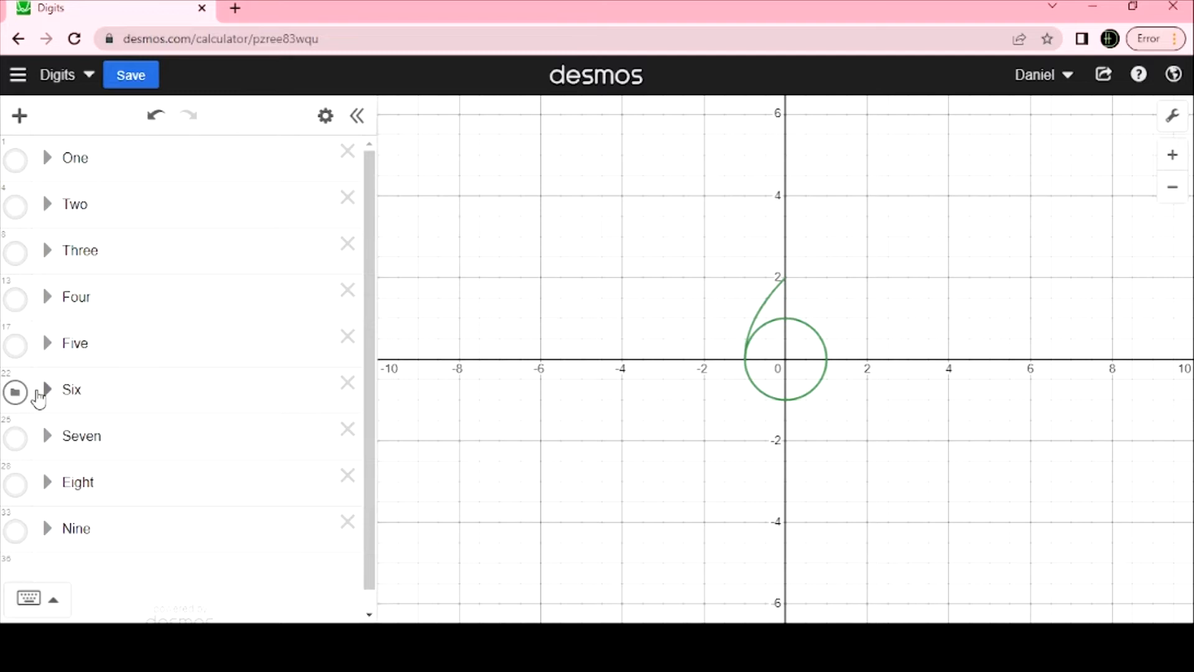
{"action": "left_click", "coordinate": [46, 389]}
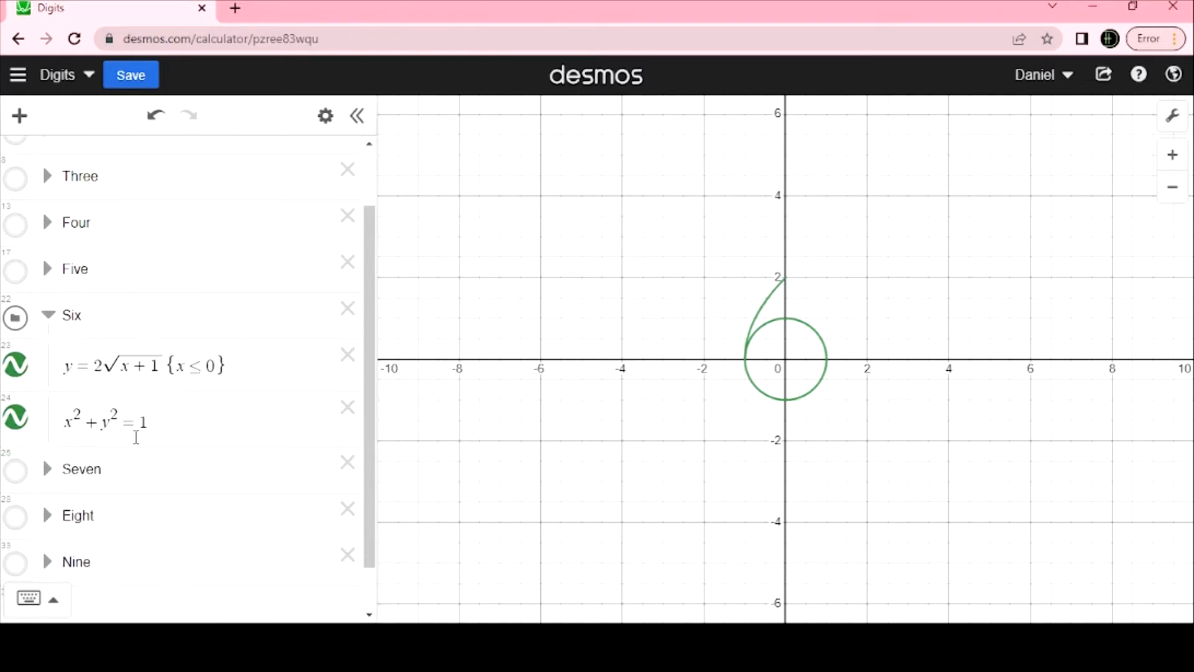
{"action": "scroll", "scroll_direction": "down", "scroll_amount": 3}
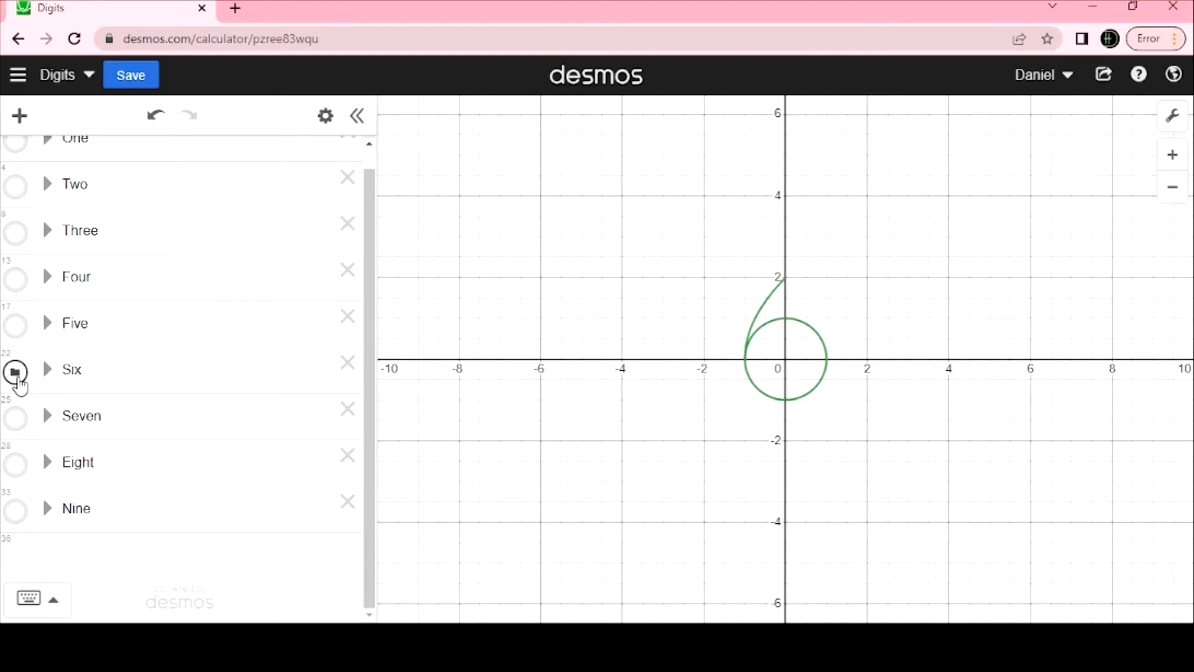
Hide the Six folder, then hide Seven, leaving the grid blank
{"action": "left_click", "coordinate": [15, 418]}
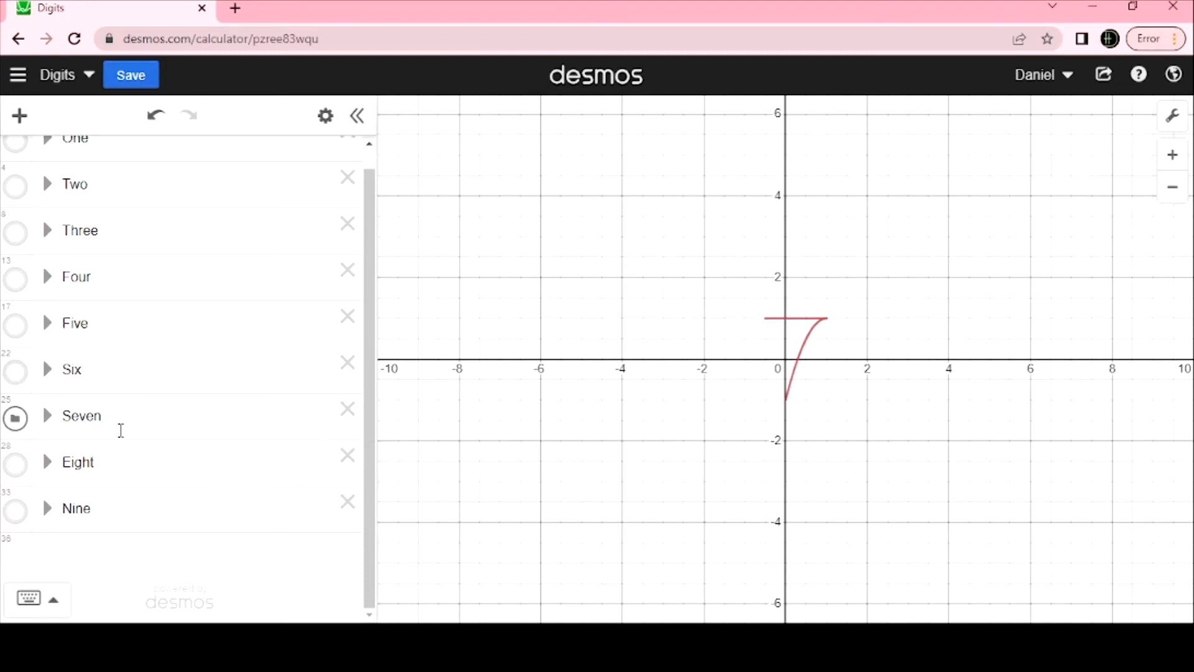
{"action": "mouse_move", "coordinate": [15, 417]}
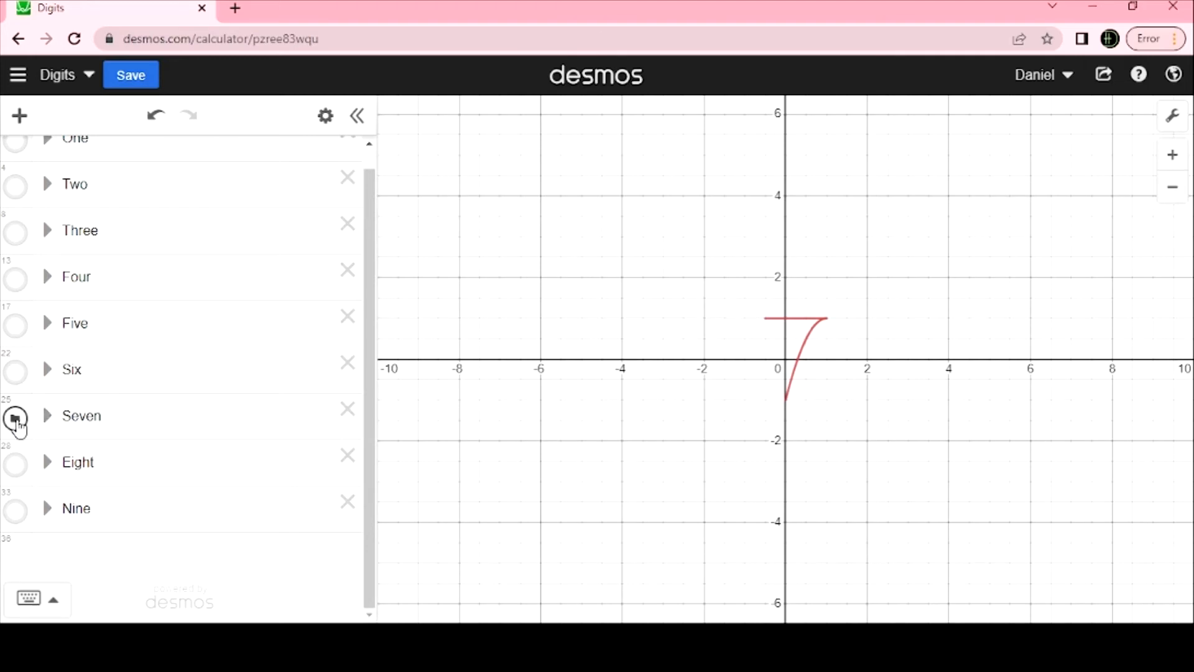
{"action": "left_click", "coordinate": [15, 414]}
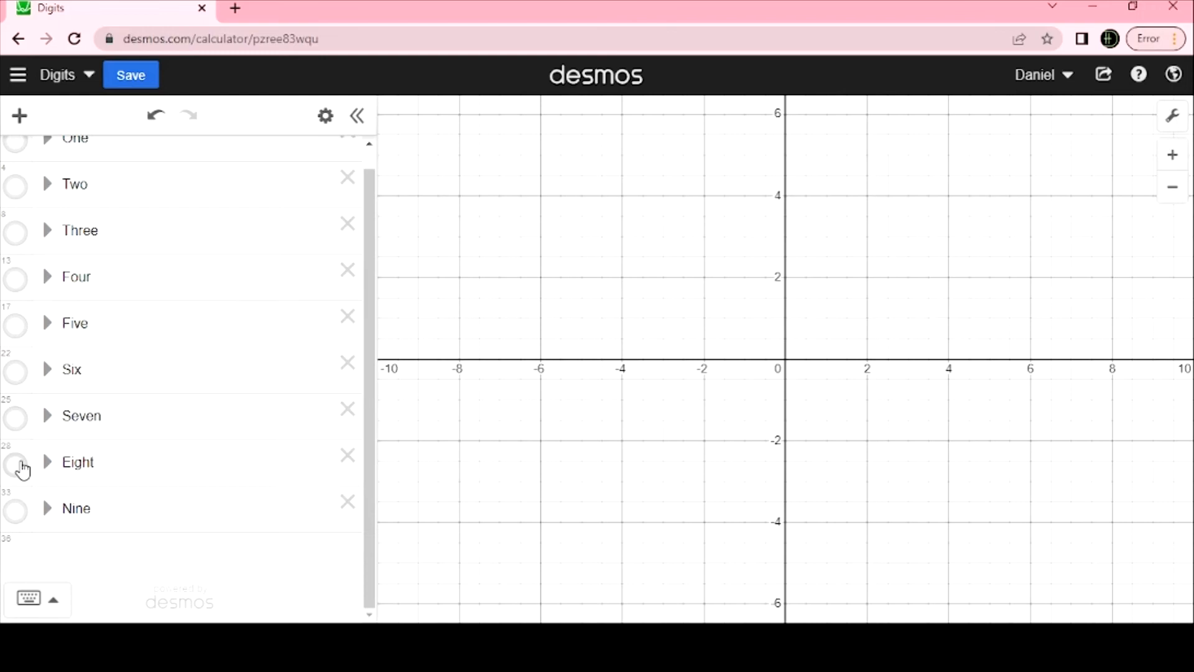
{"action": "mouse_move", "coordinate": [24, 514]}
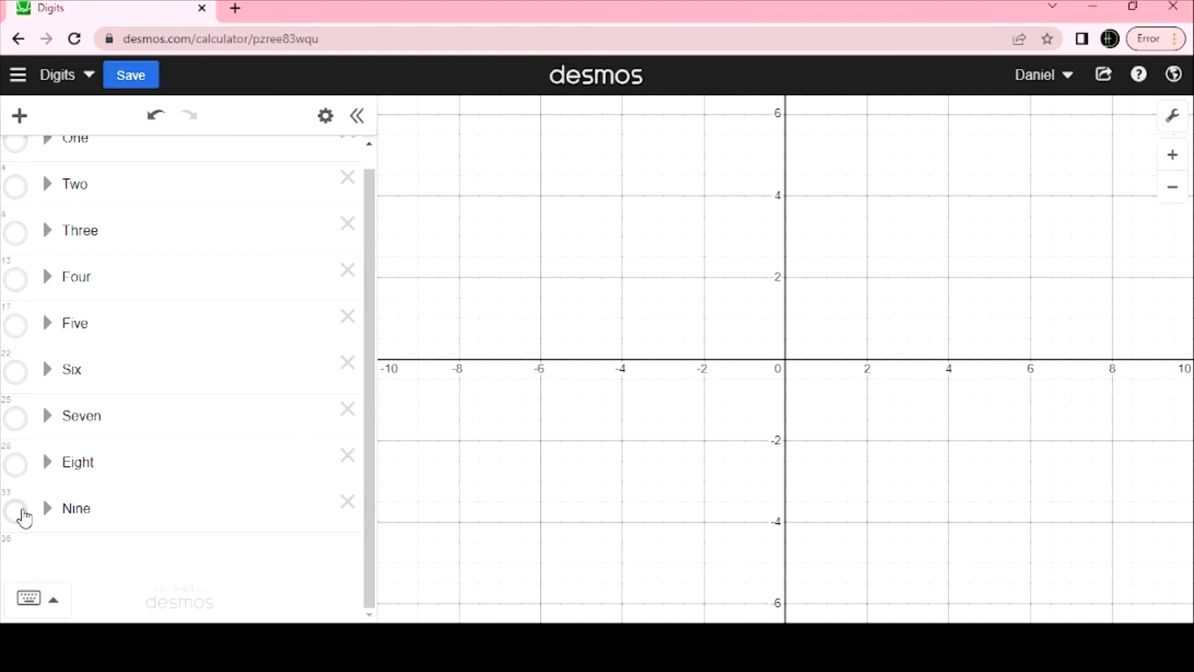
{"action": "mouse_move", "coordinate": [338, 61]}
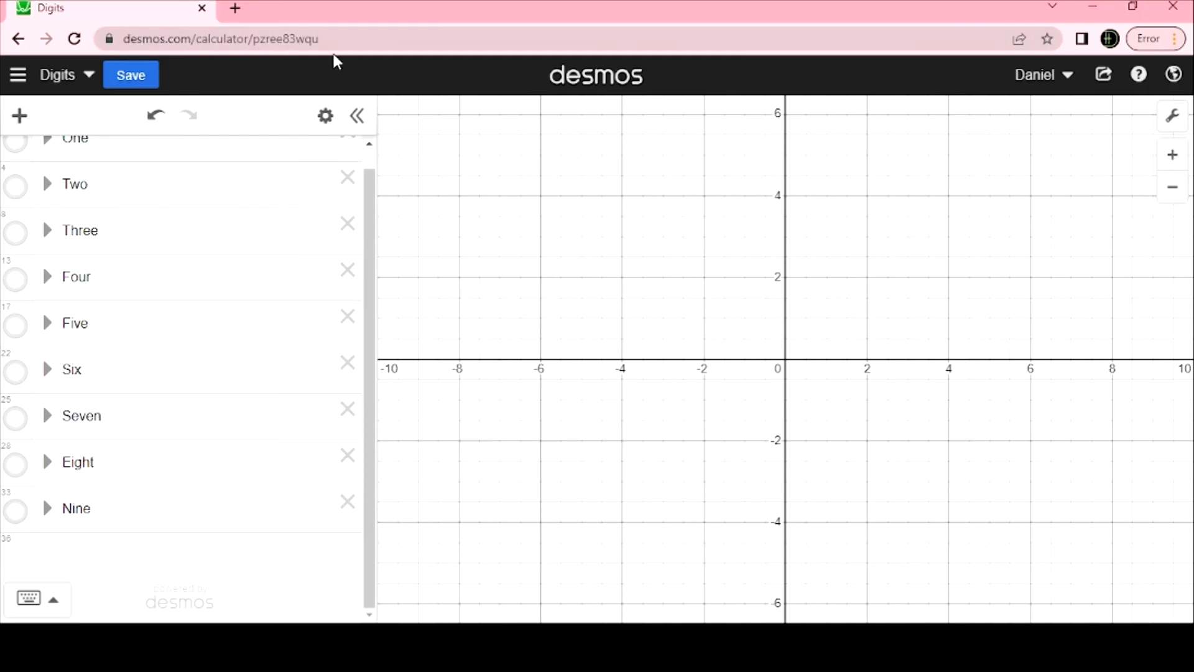